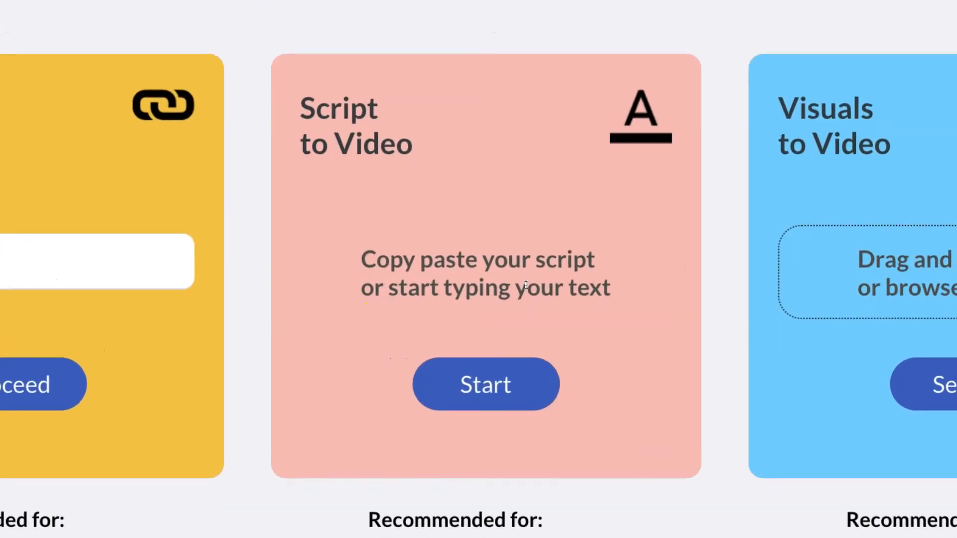
Start a new Script to Video project from the Pictory dashboard
click(485, 385)
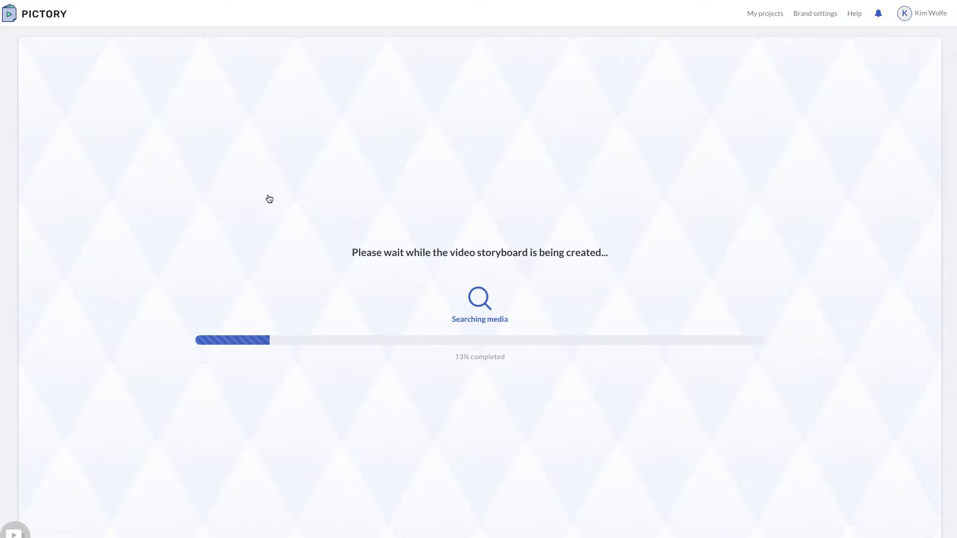